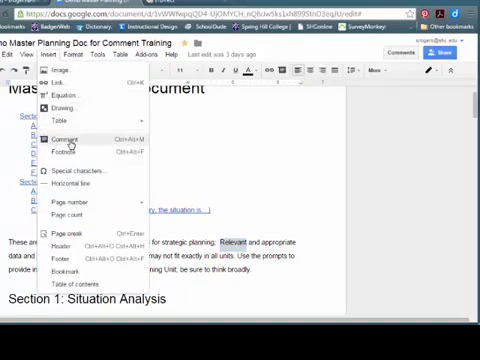
- Comment on 'Relevant': "Make sure your supporting documentation is current."
click(69, 141)
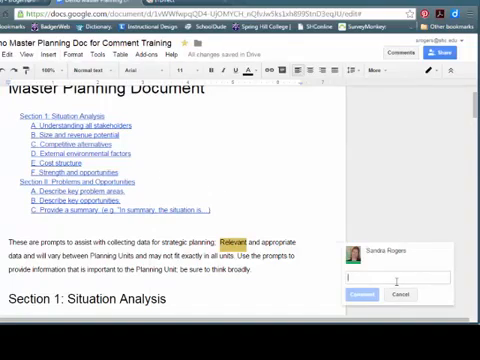
text(Mak)
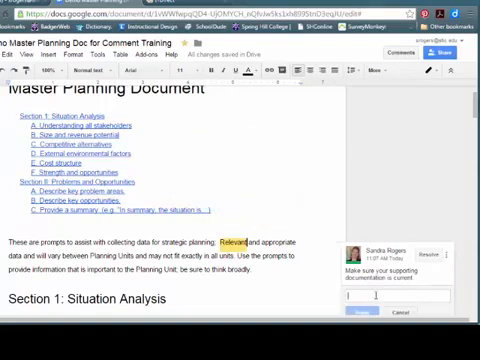
scroll(down, 3)
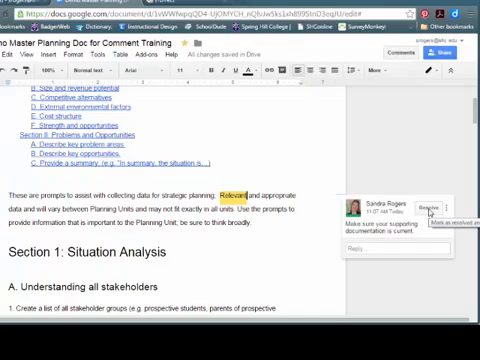
- Mark the comment on 'Relevant' as resolved
click(451, 185)
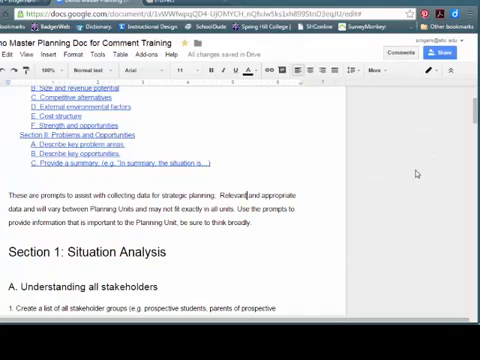
mouse_move(405, 51)
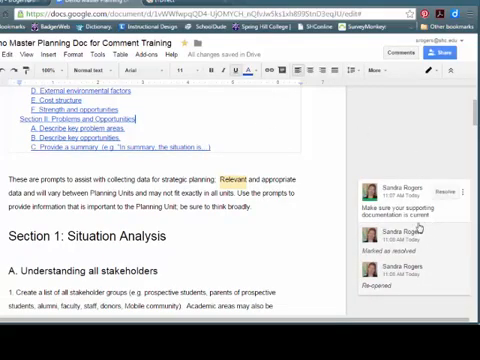
scroll(down, 3)
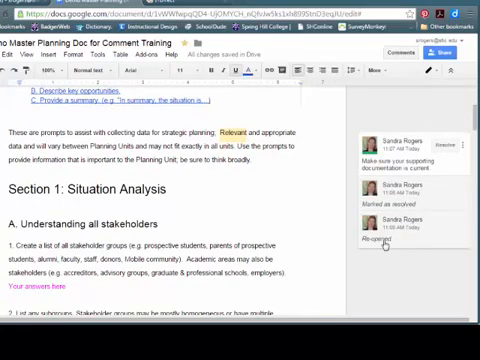
scroll(down, 3)
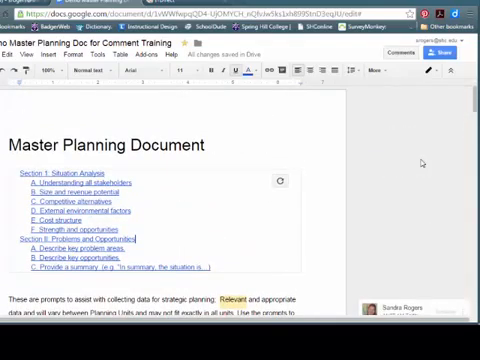
scroll(down, 3)
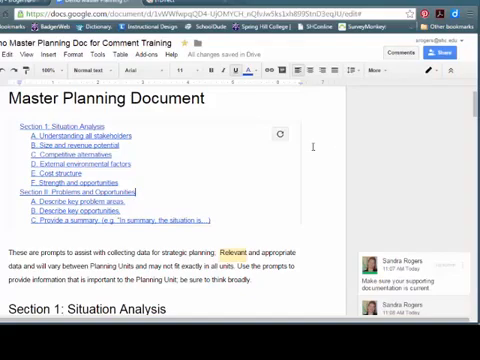
scroll(down, 3)
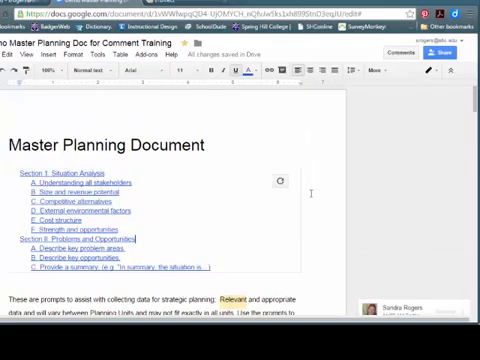
- Comment on 'all' in item 1 asking whether all stakeholder groups were included
scroll(down, 3)
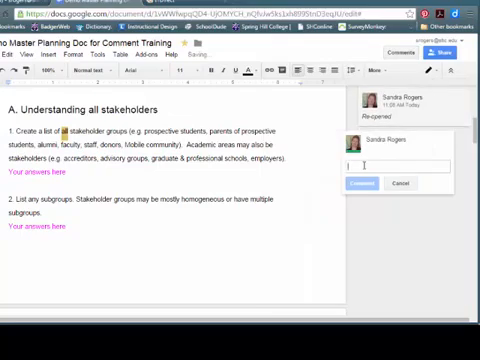
text(Are you sure you included all)
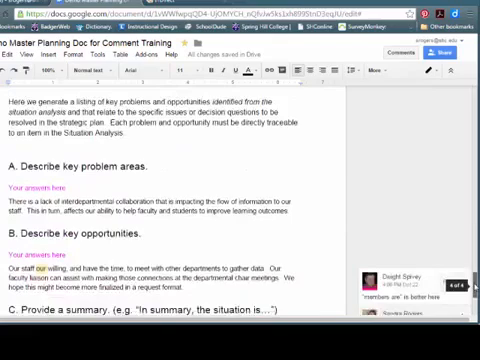
scroll(down, 3)
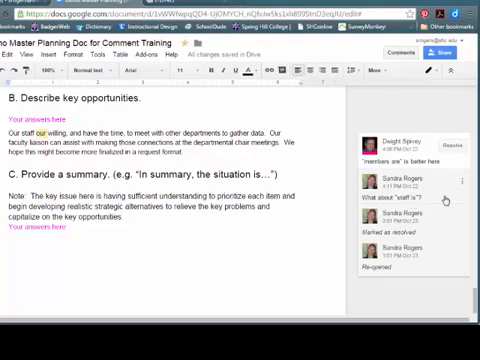
- Delete the "What about 'staff is'?" reply from the thread on 'our'
click(463, 182)
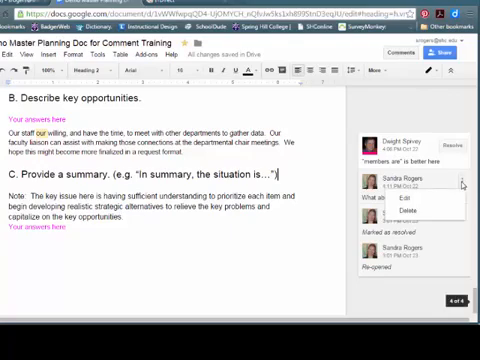
click(387, 203)
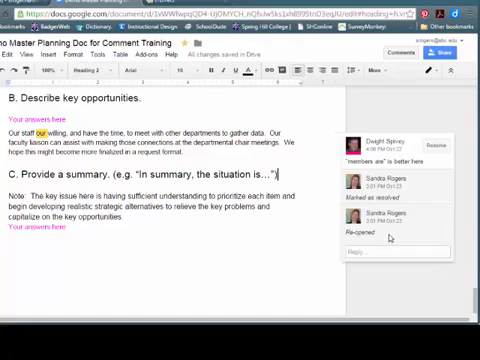
mouse_move(392, 236)
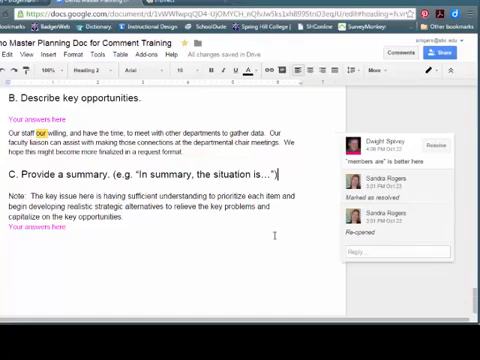